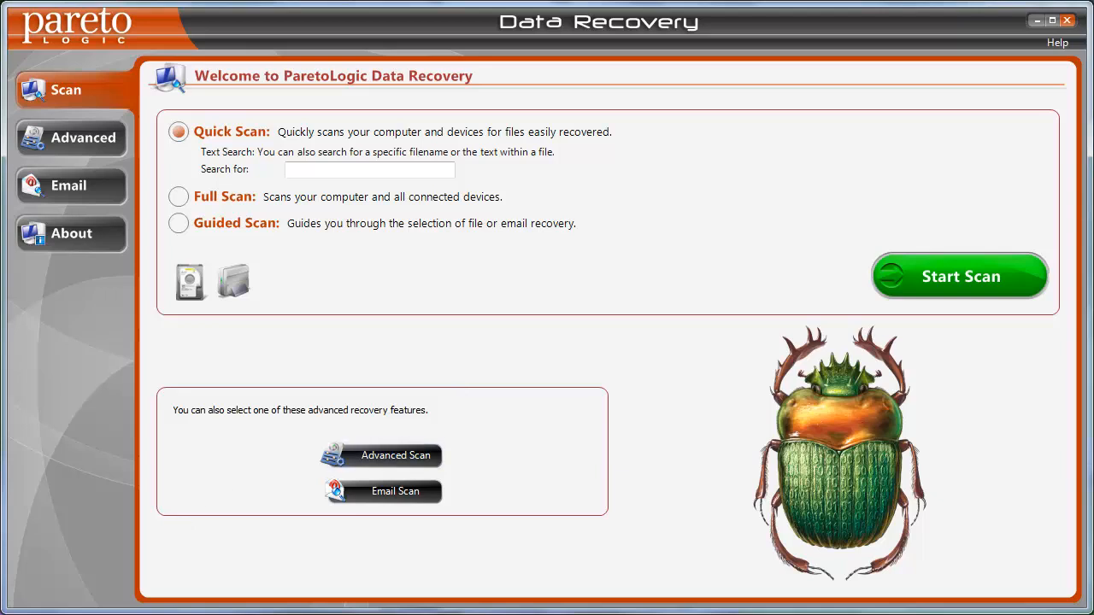
mouse_move(171, 188)
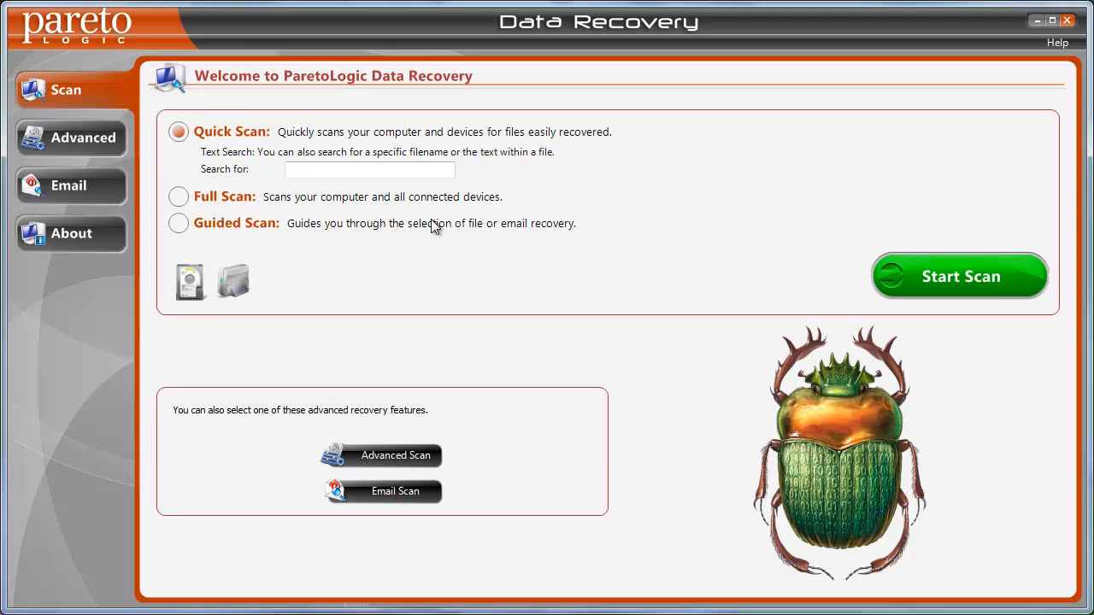
mouse_move(374, 242)
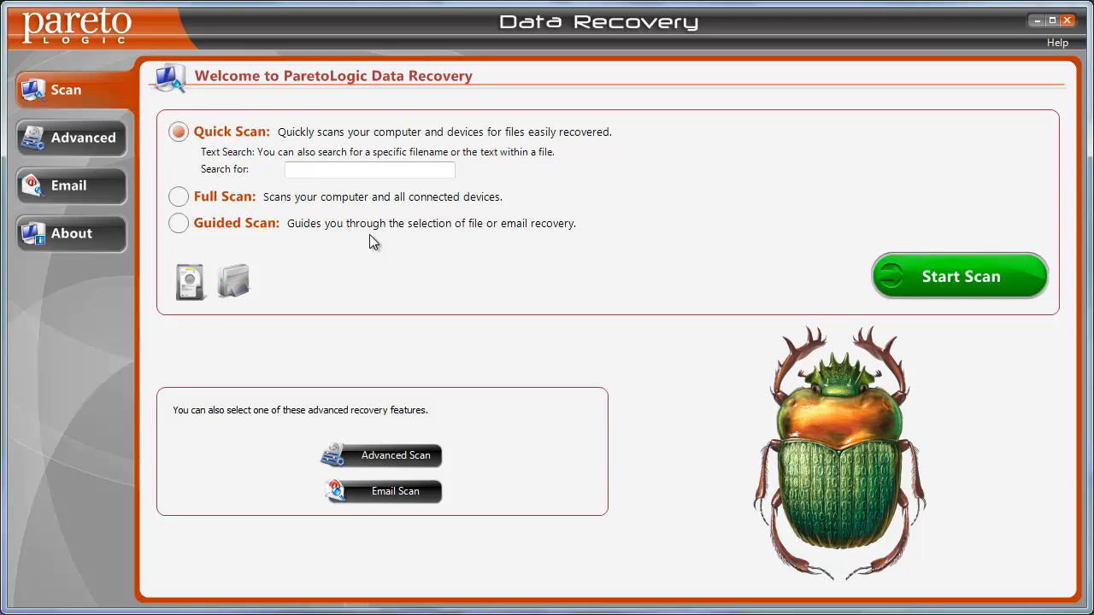
Select Guided Scan as the scan type.
left_click(178, 223)
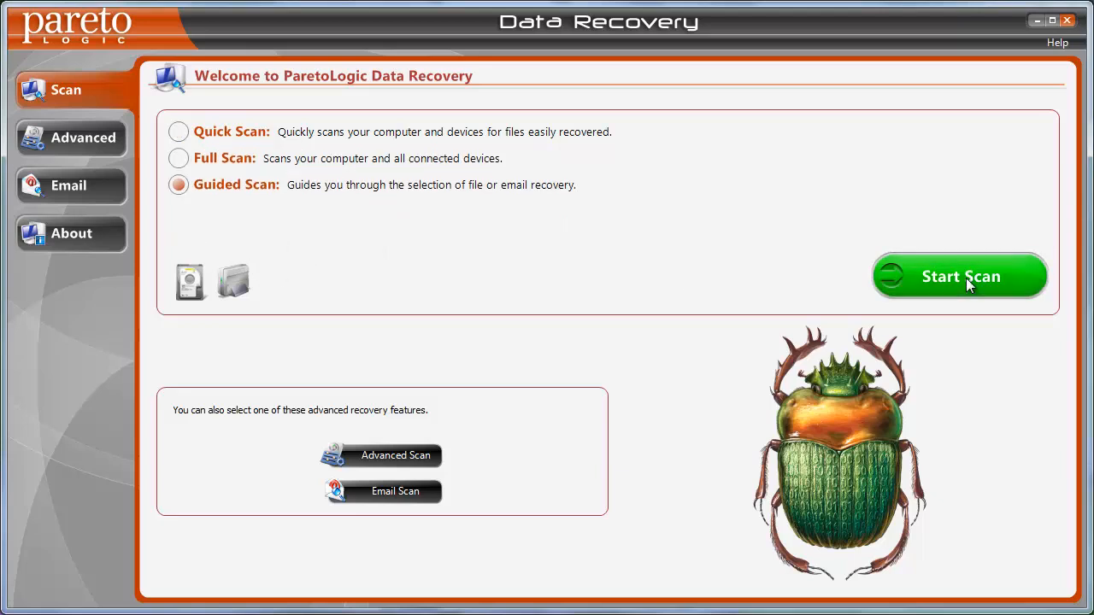
Start the guided scan setup and switch to the Advanced scan settings.
left_click(959, 275)
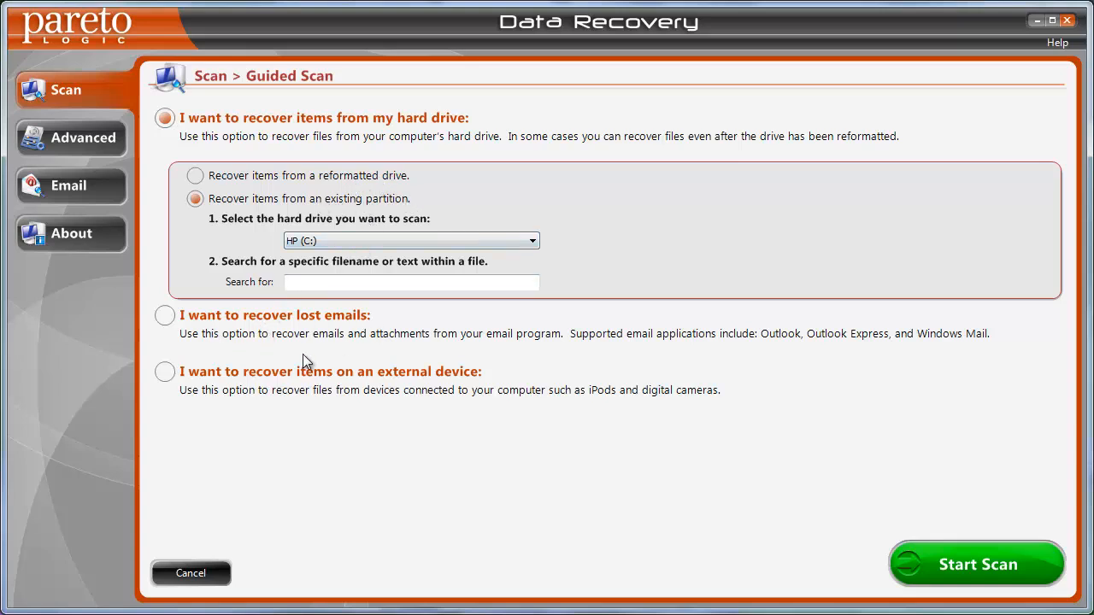
mouse_move(483, 393)
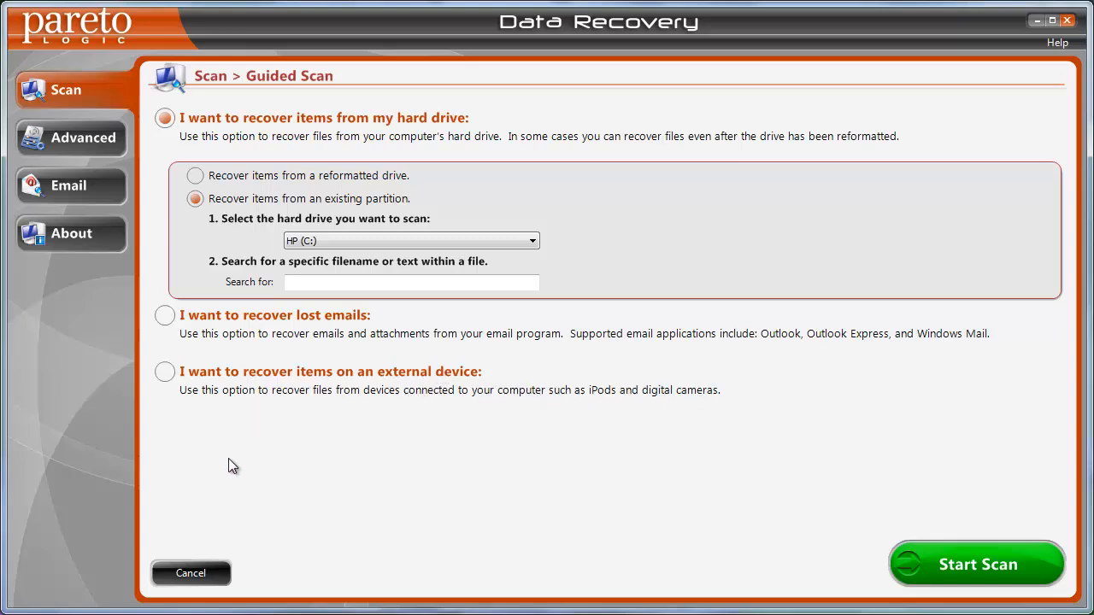
mouse_move(240, 466)
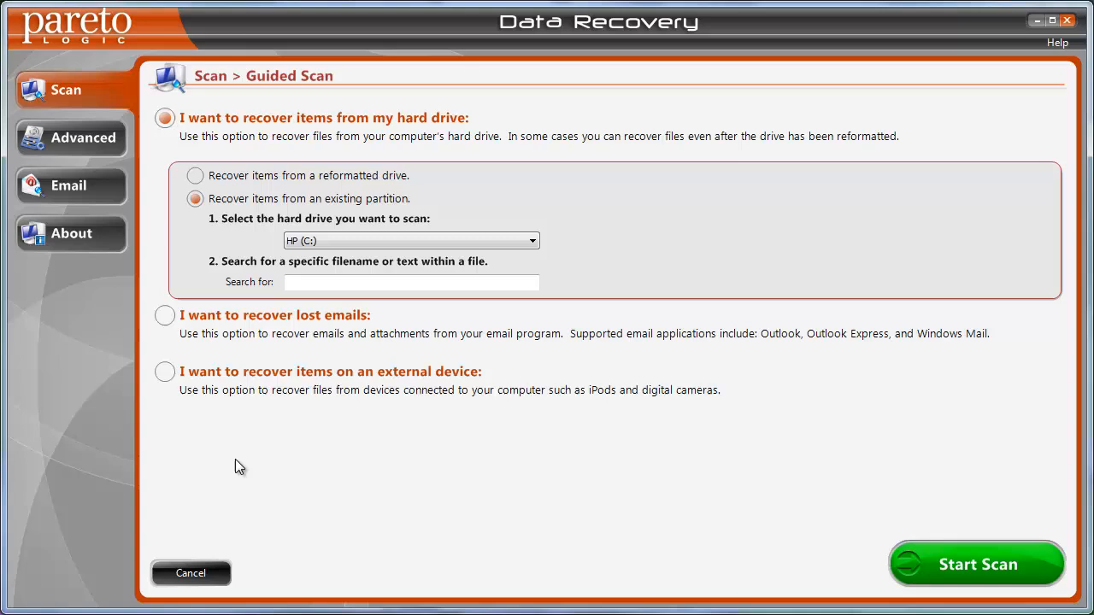
mouse_move(187, 347)
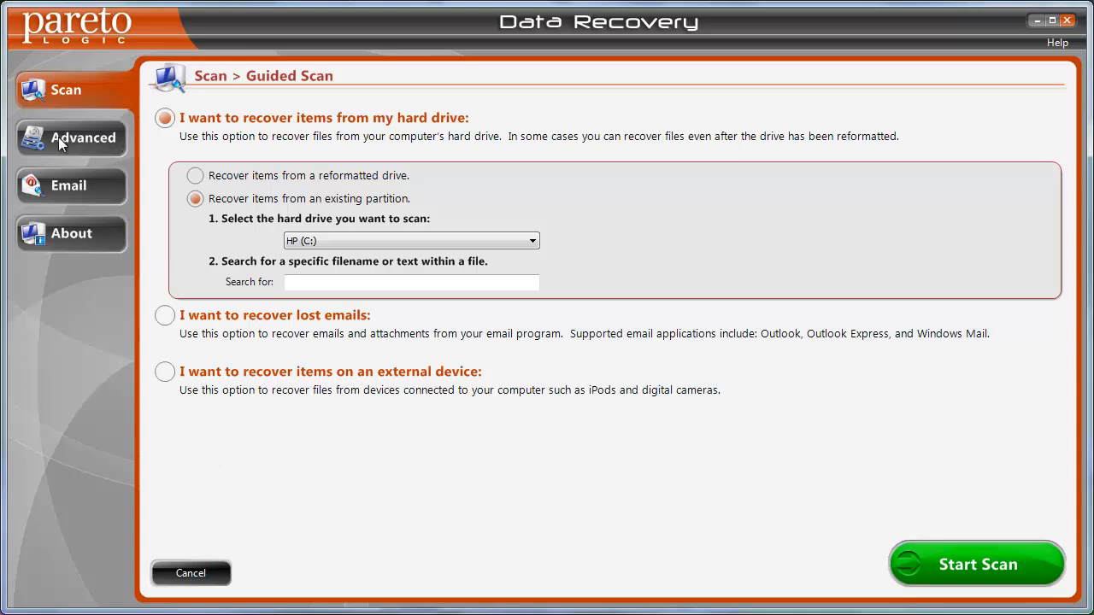
left_click(71, 137)
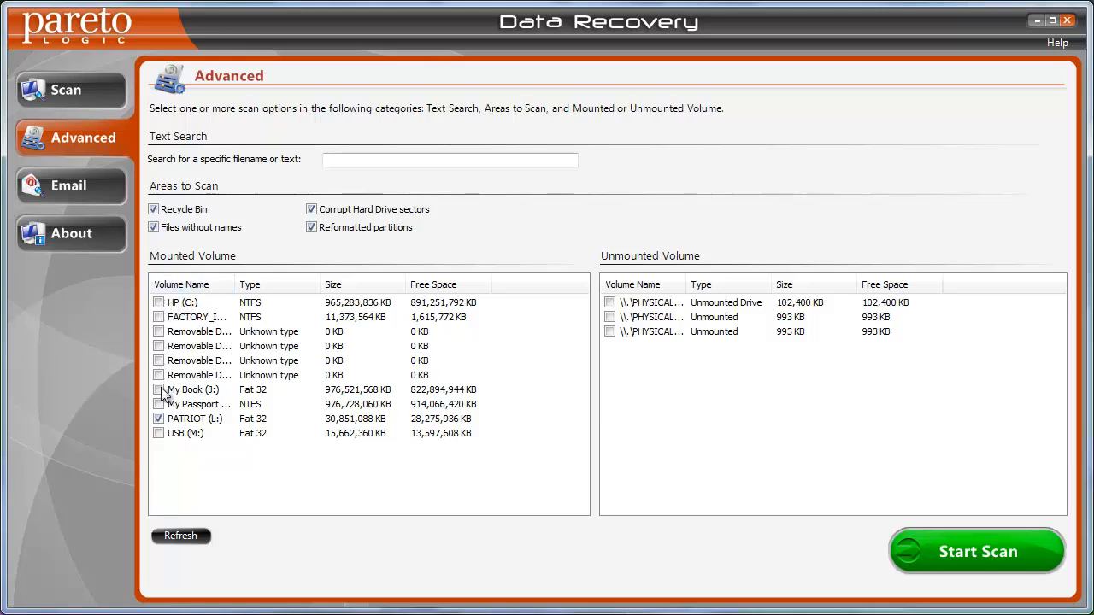
mouse_move(256, 393)
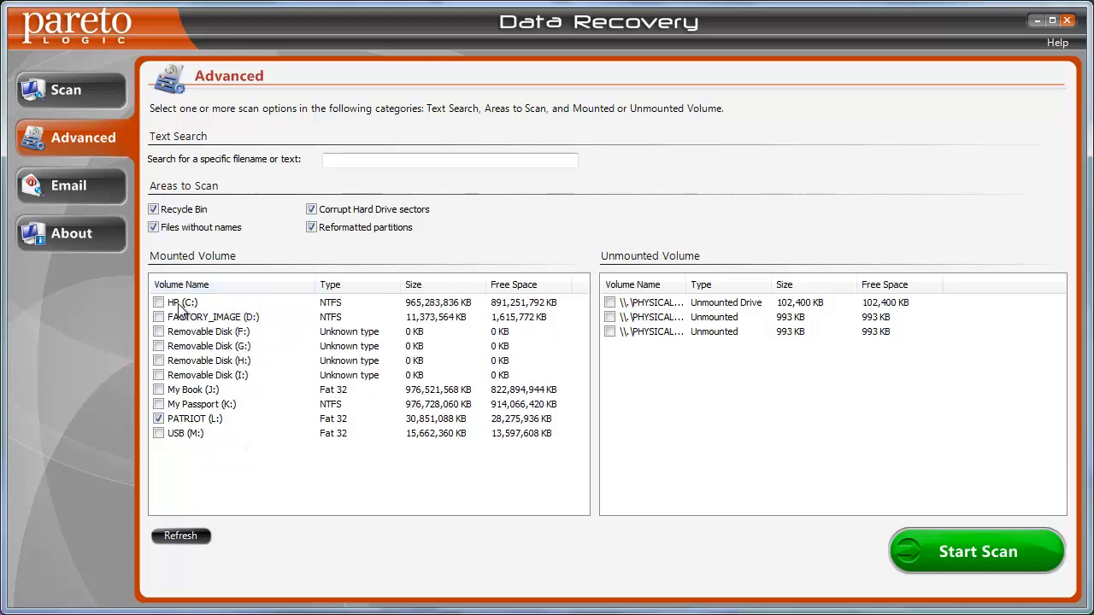
mouse_move(186, 402)
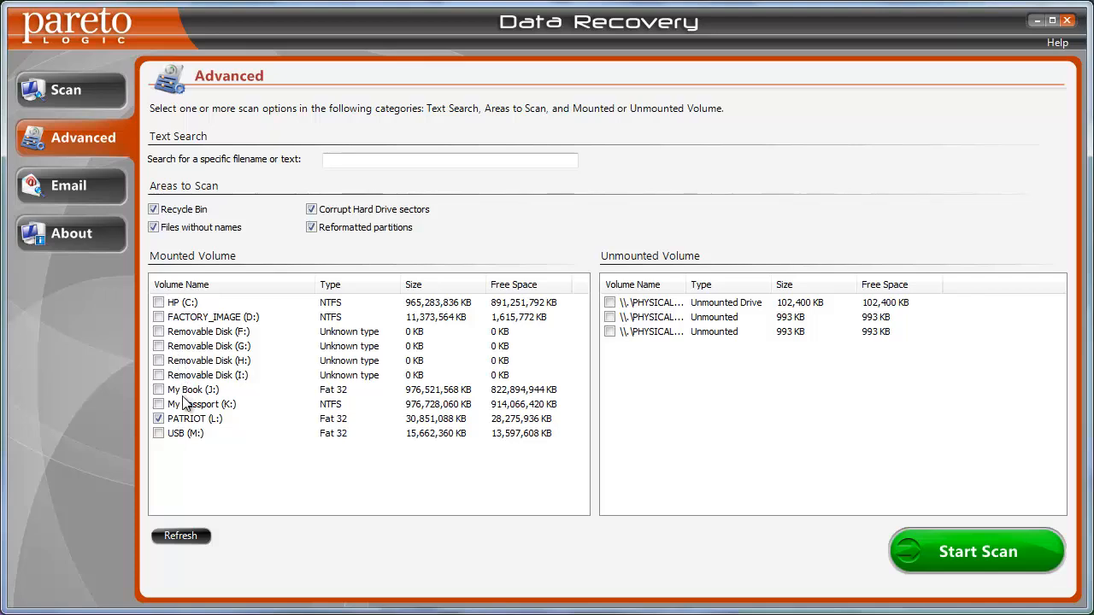
mouse_move(186, 433)
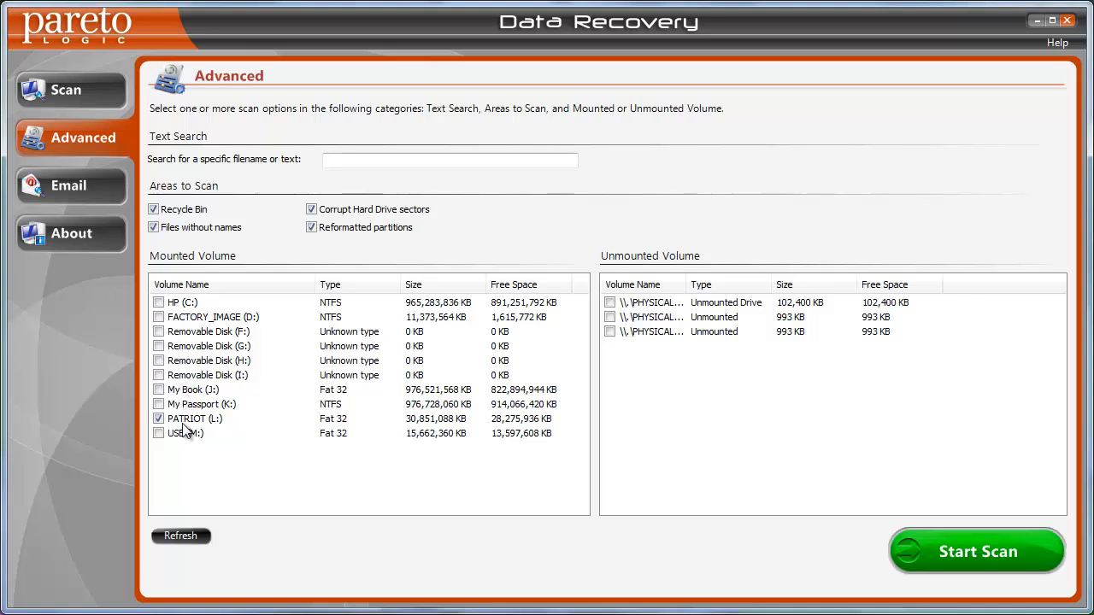
mouse_move(214, 429)
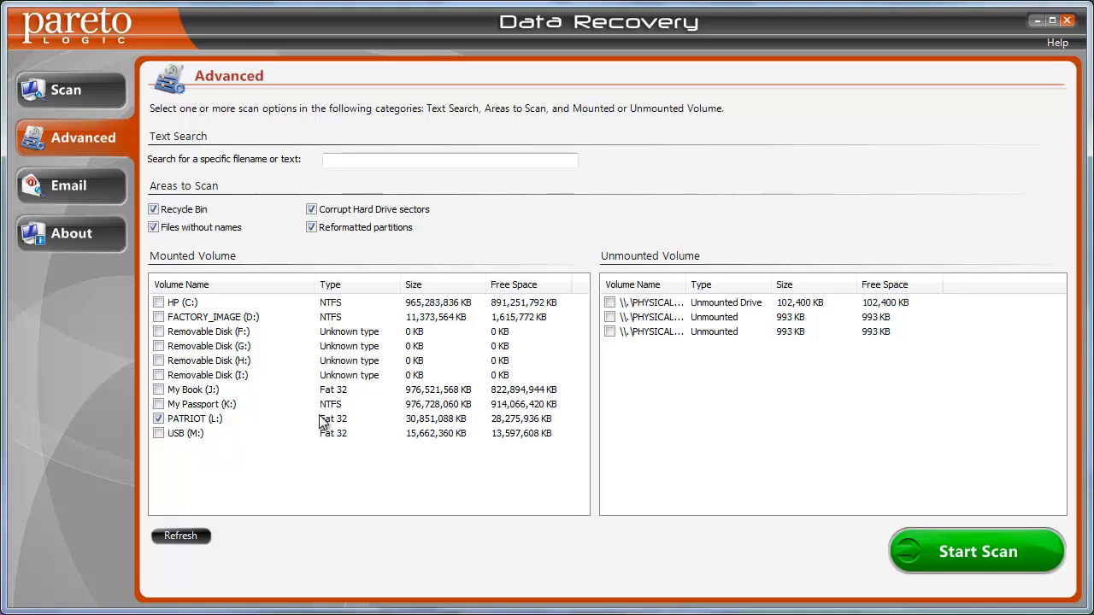
mouse_move(332, 383)
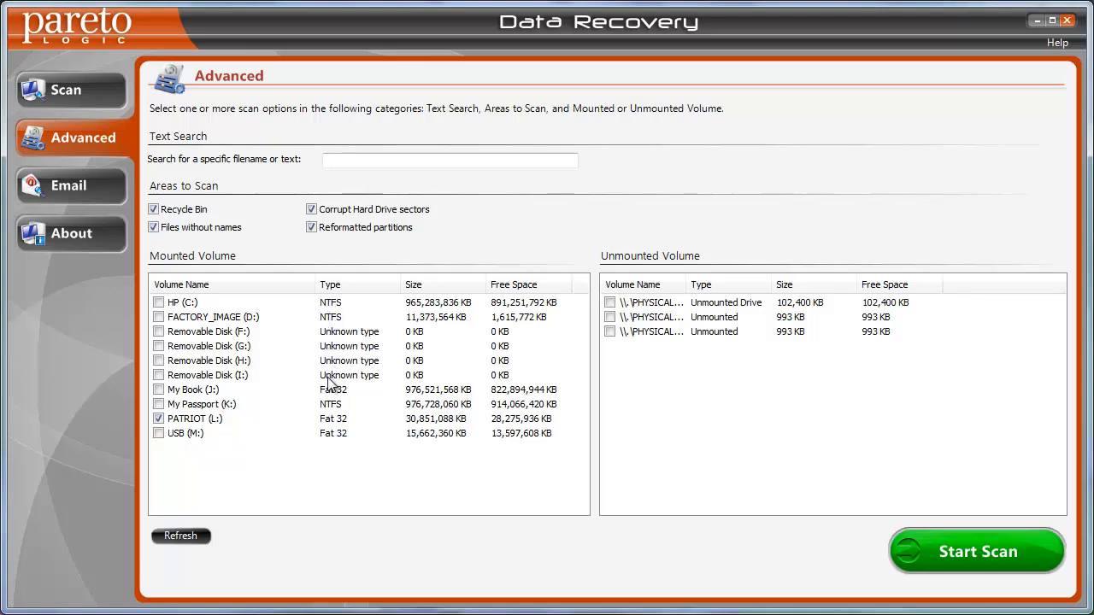
mouse_move(336, 538)
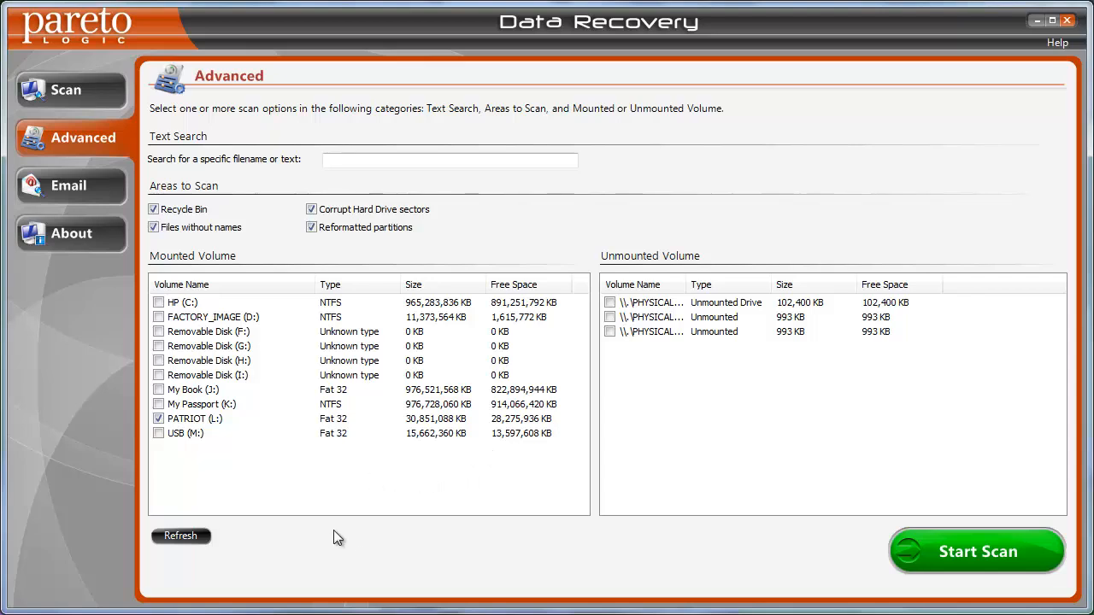
Scan PATRIOT (L:) with all four scan areas, finding 1105 recoverable items.
left_click(158, 418)
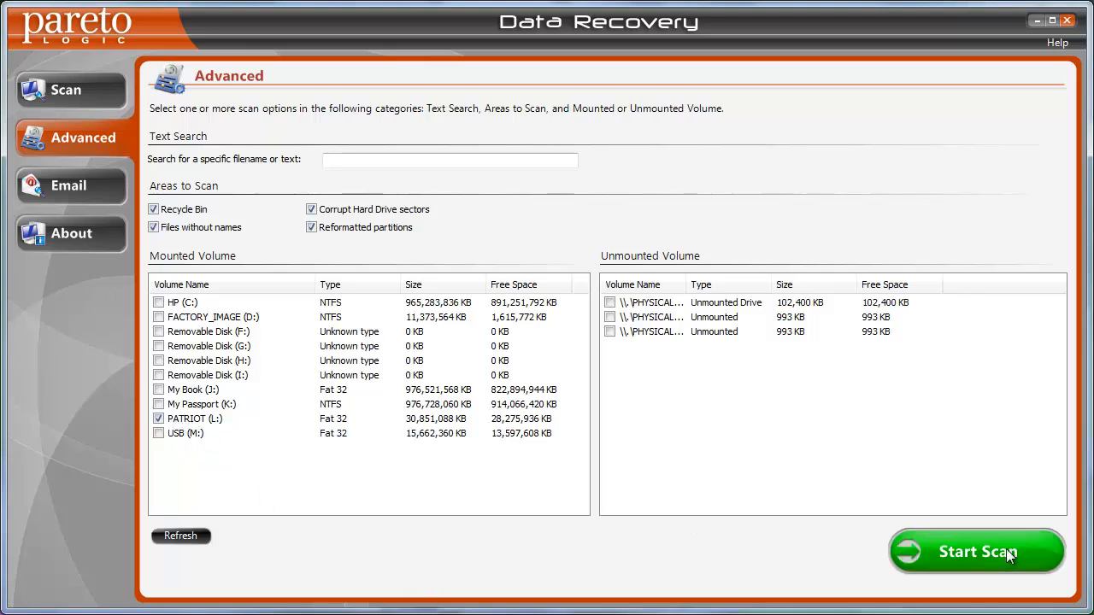
left_click(976, 551)
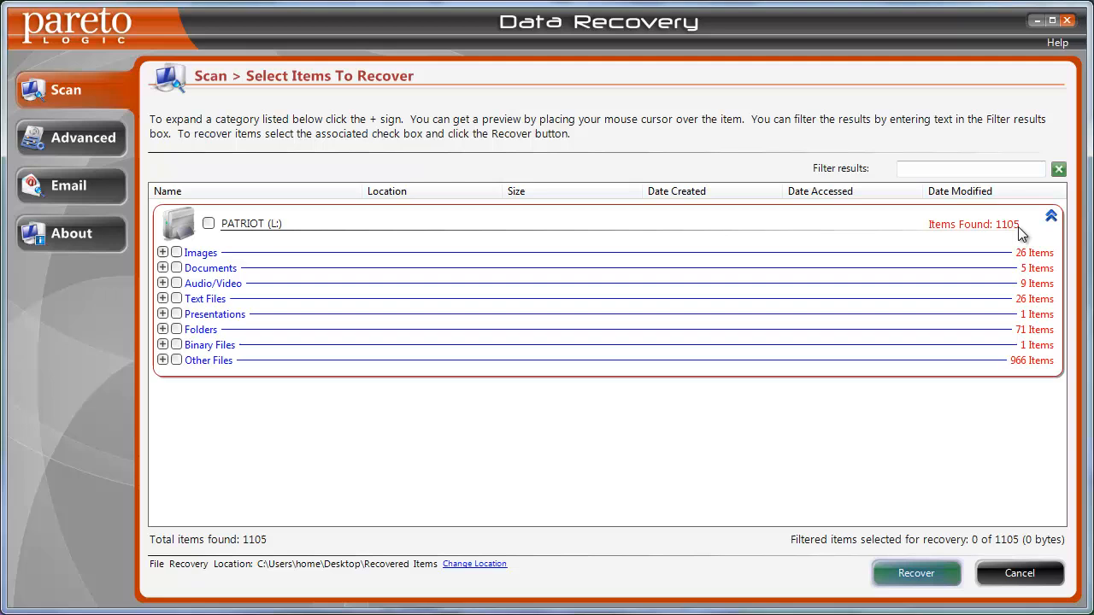
mouse_move(228, 396)
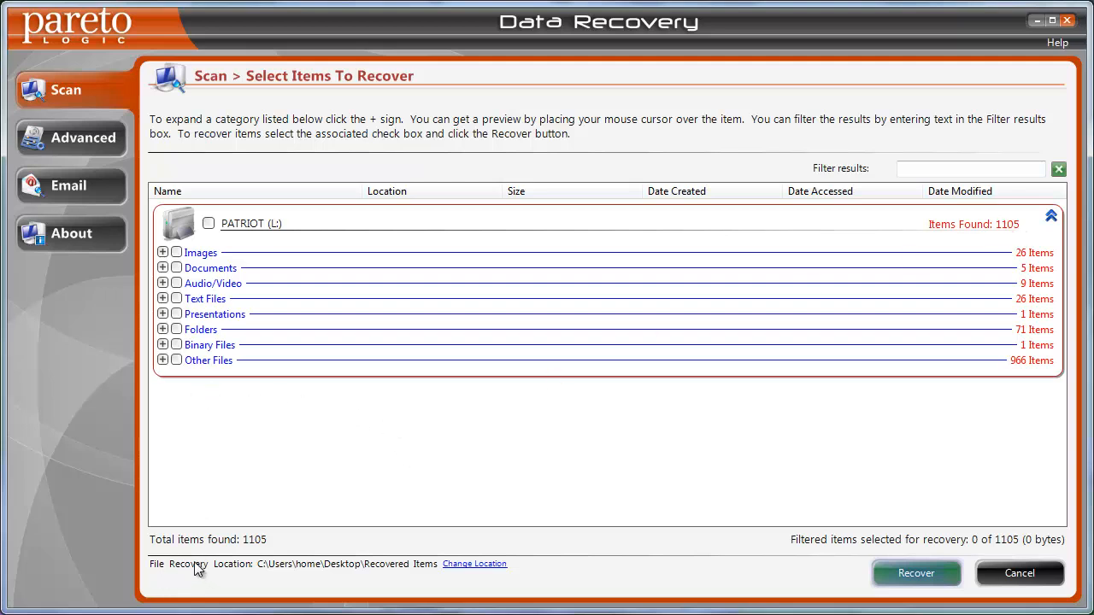
mouse_move(435, 574)
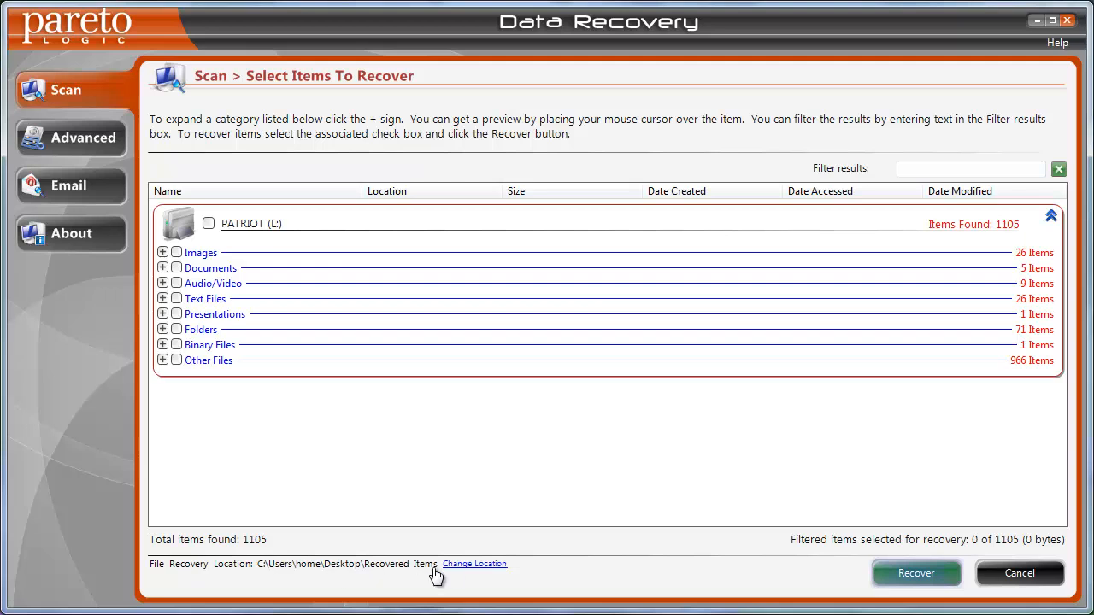
mouse_move(464, 571)
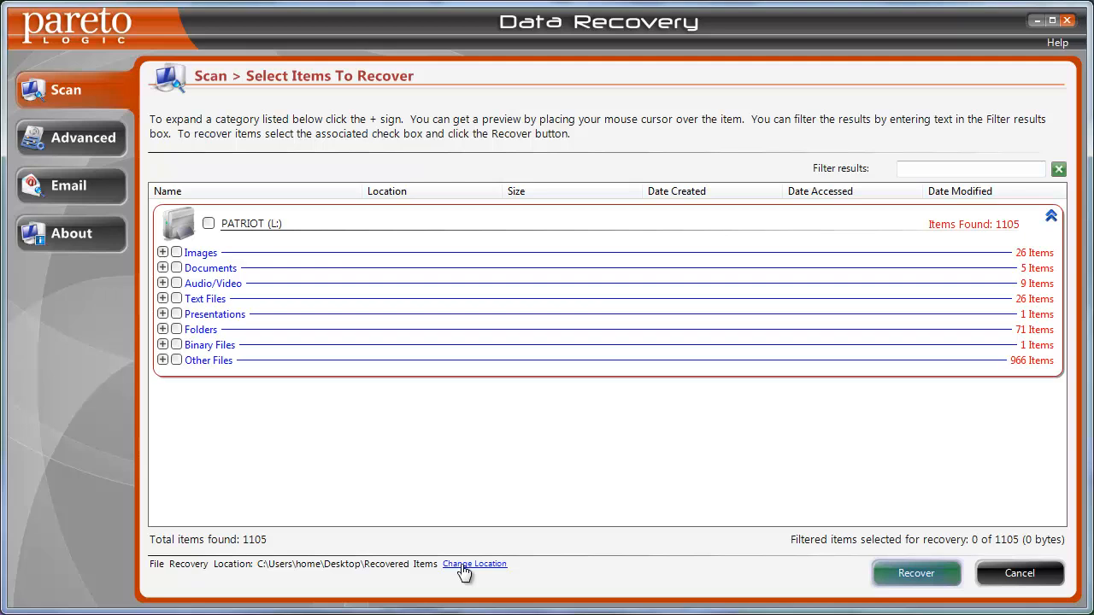
mouse_move(462, 574)
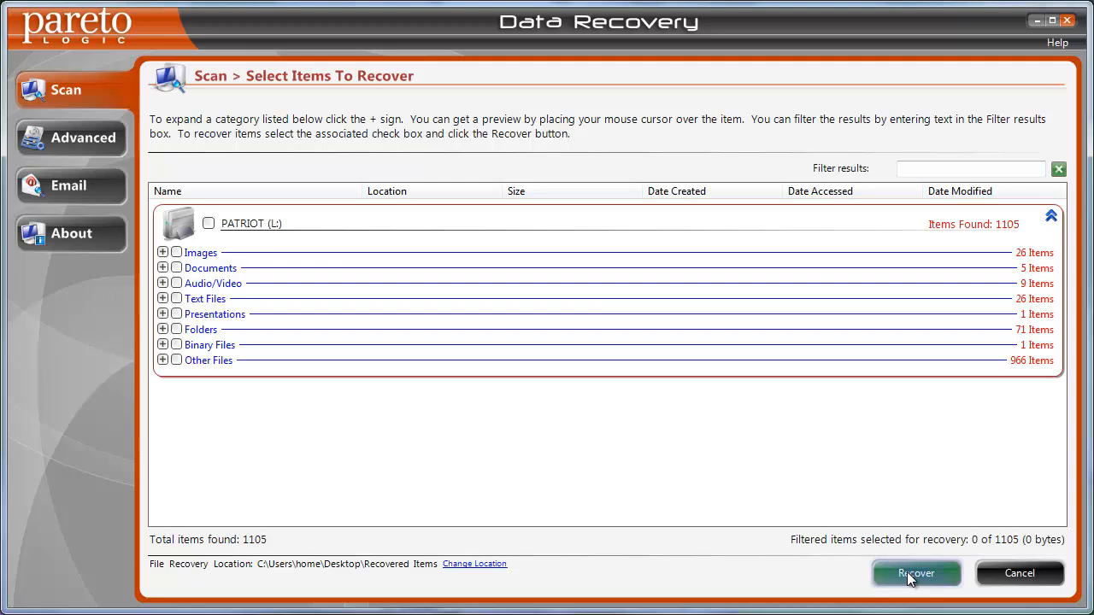
mouse_move(499, 502)
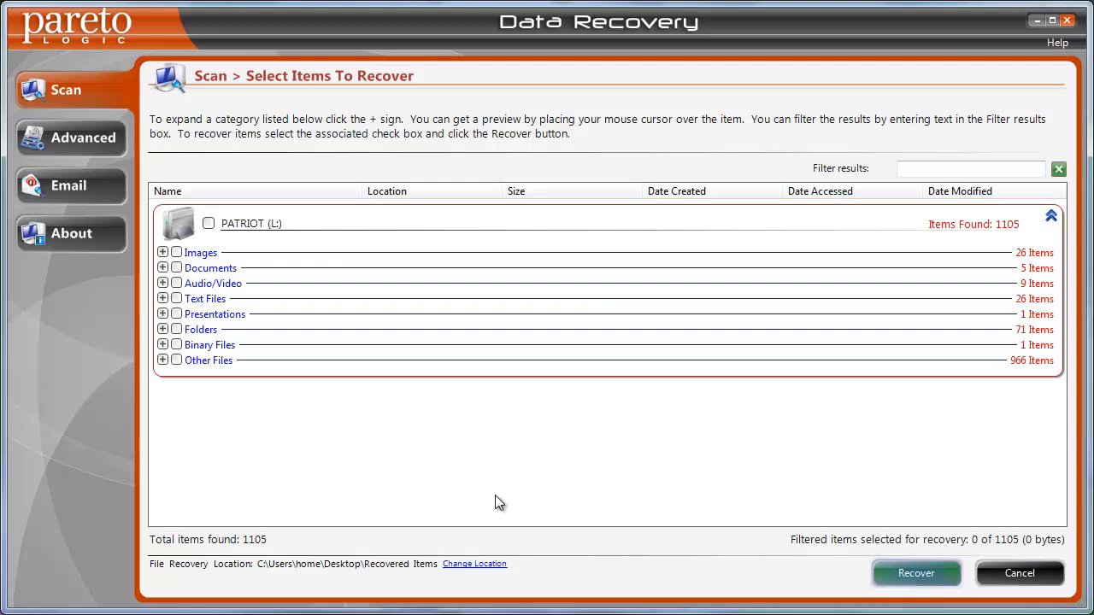
mouse_move(445, 505)
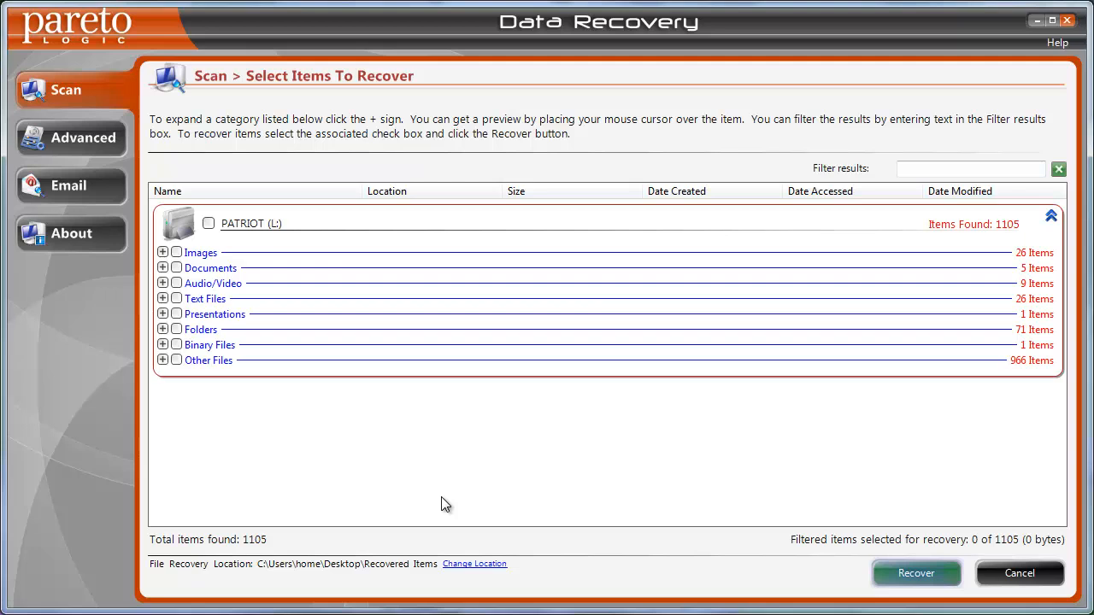
mouse_move(200, 468)
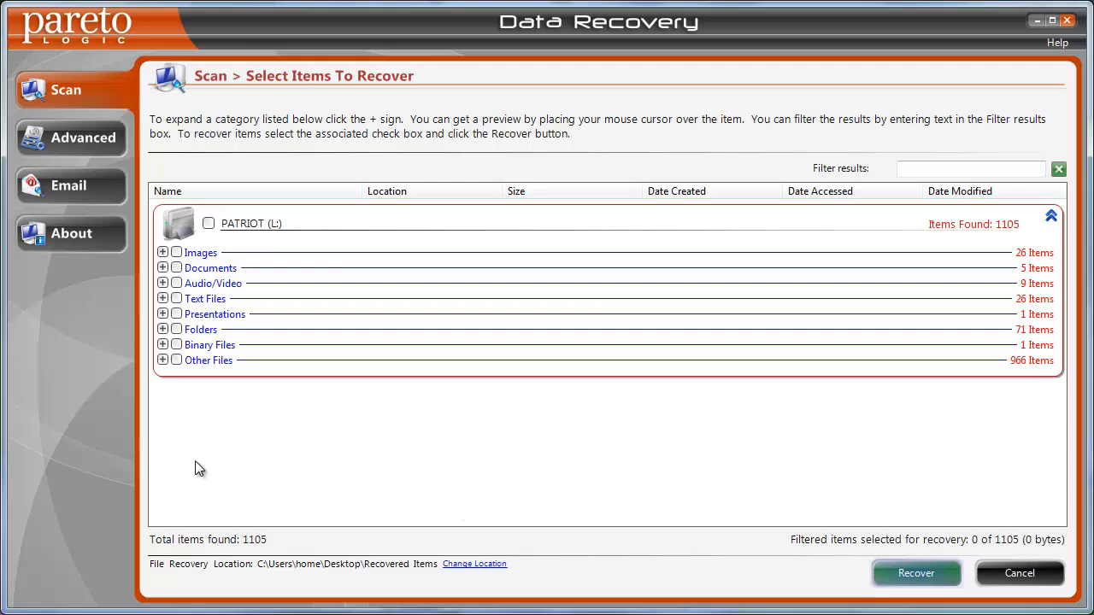
mouse_move(197, 459)
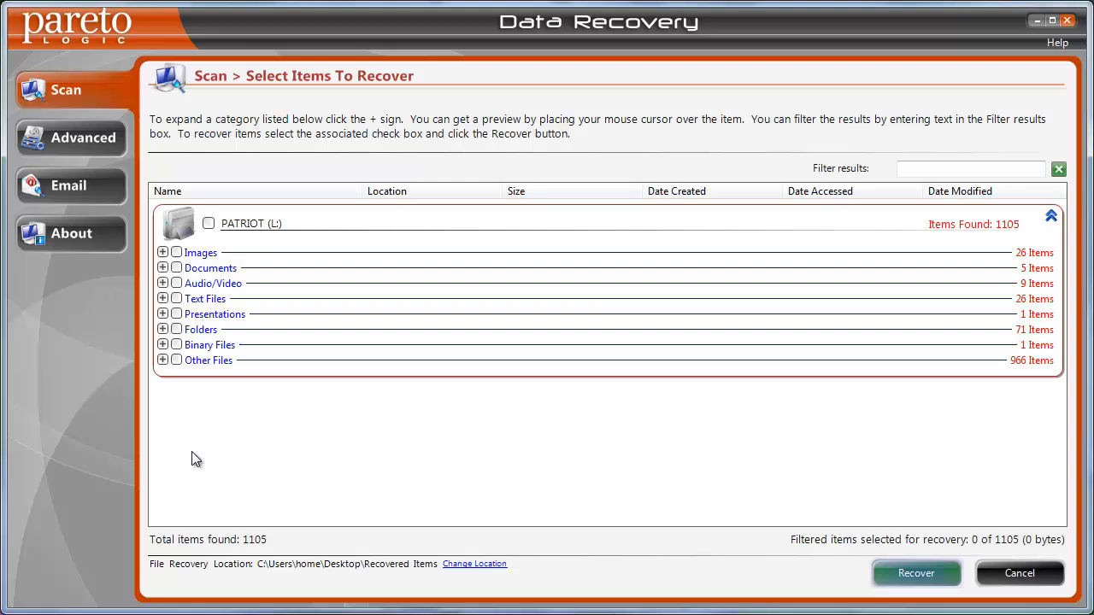
mouse_move(341, 461)
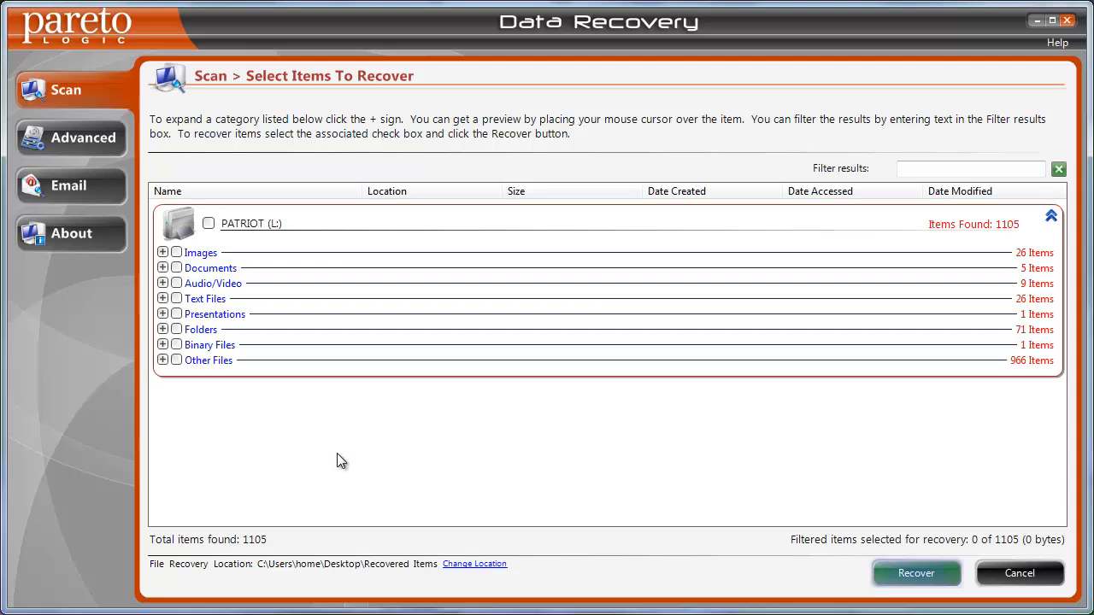
mouse_move(596, 453)
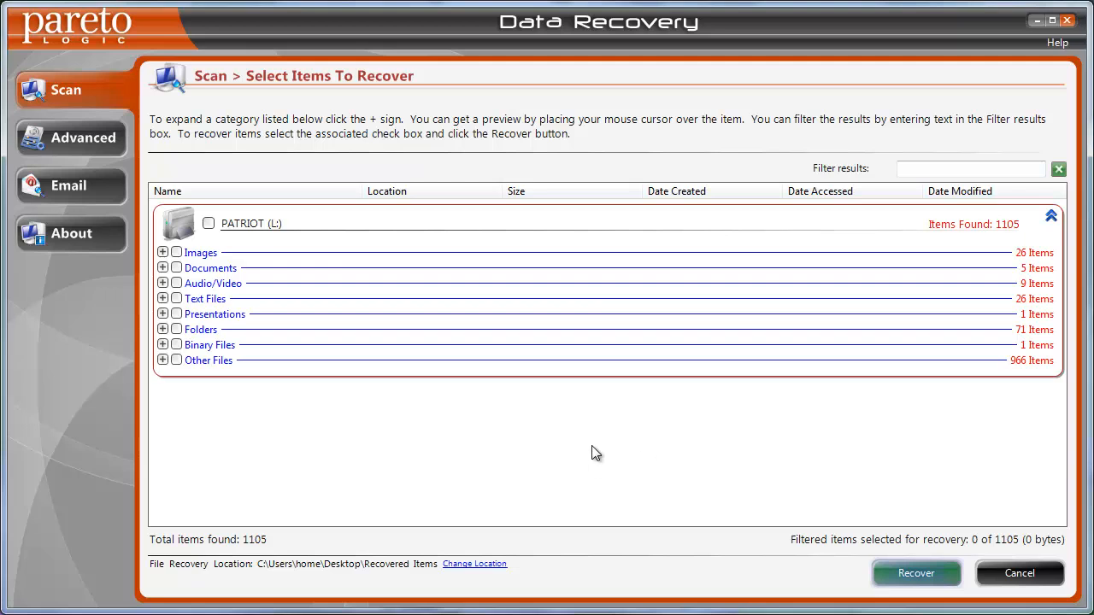
mouse_move(773, 466)
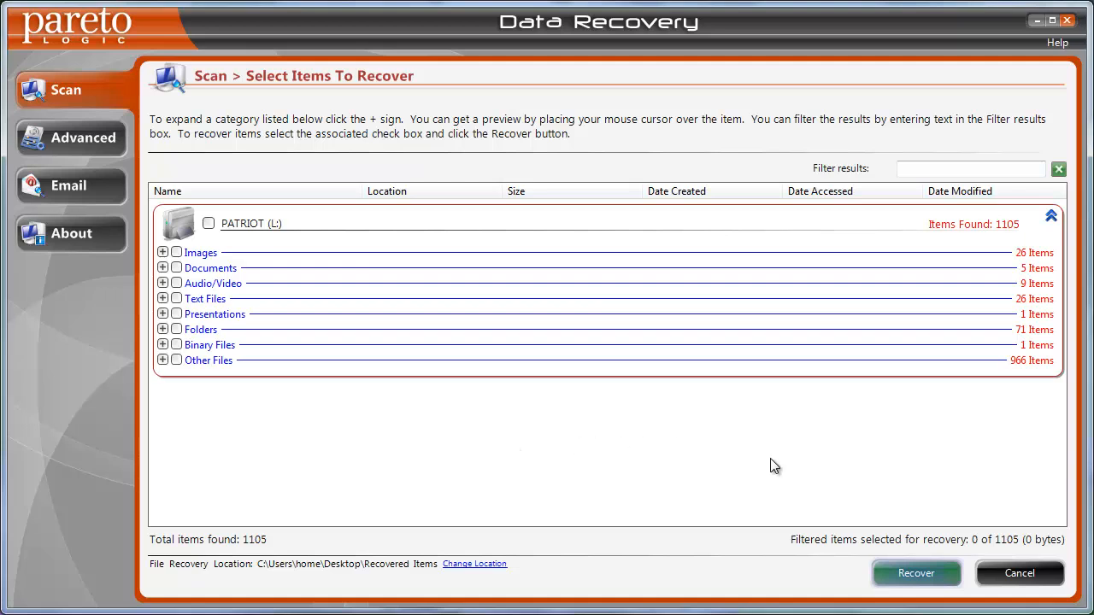
mouse_move(816, 545)
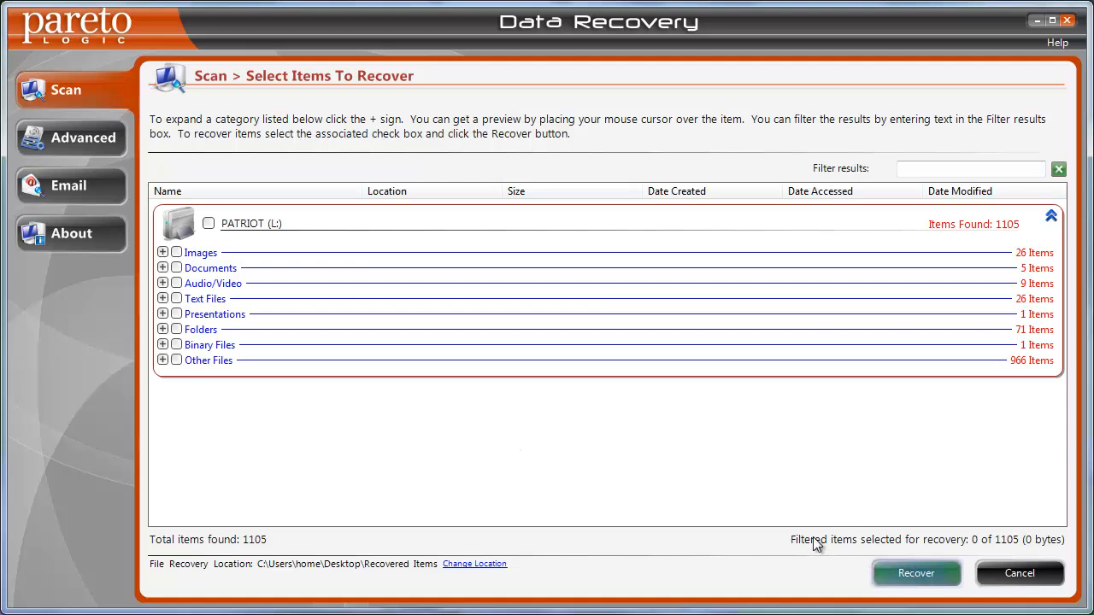